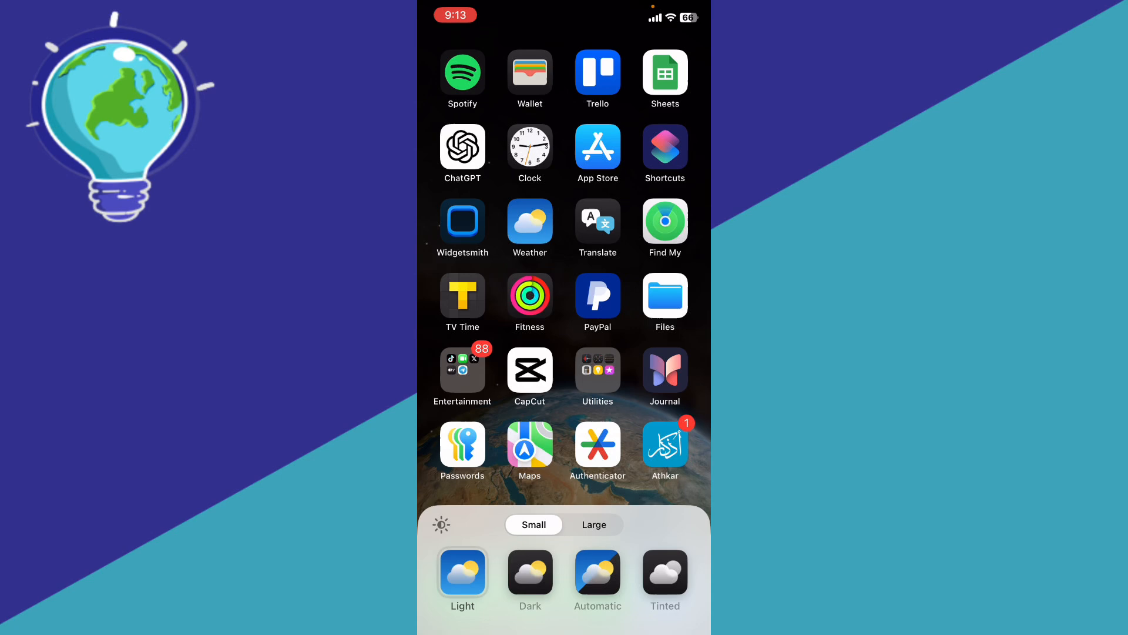
Switch the home screen icons to Dark, then choose Tinted instead.
click(529, 574)
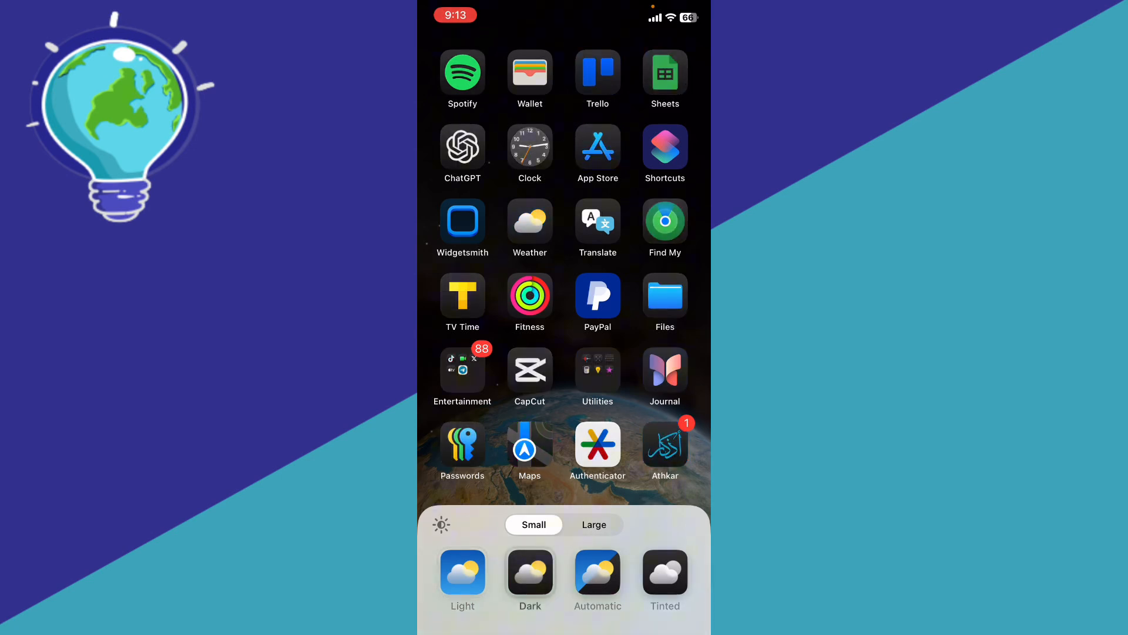
click(597, 575)
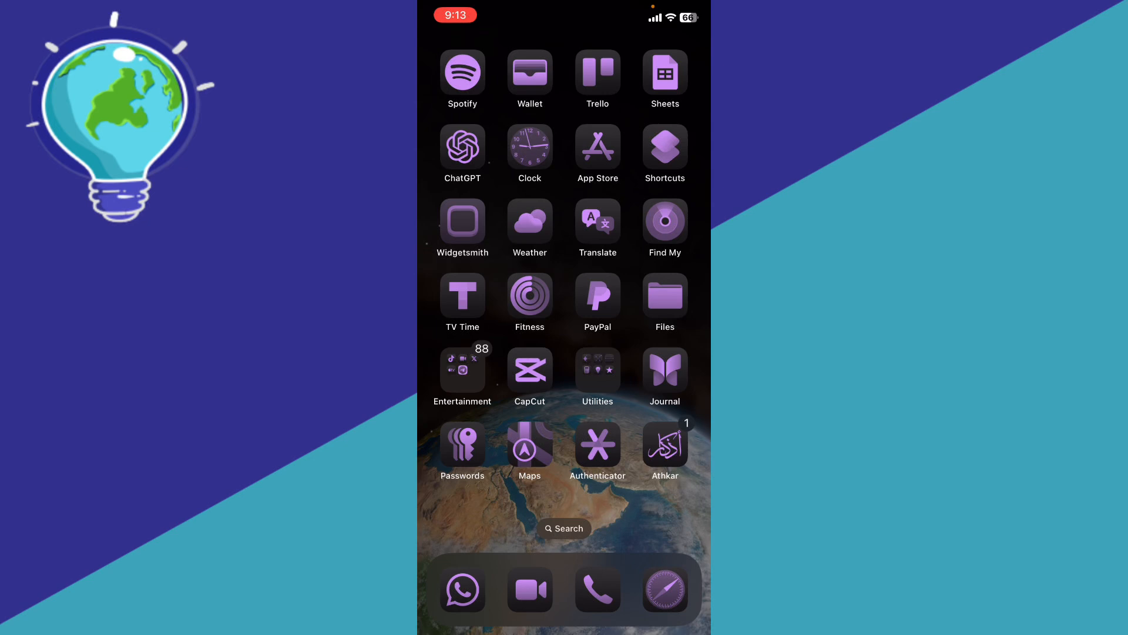
Swipe to the next home screen page to view its purple-tinted apps and widgets.
scroll(left, 3)
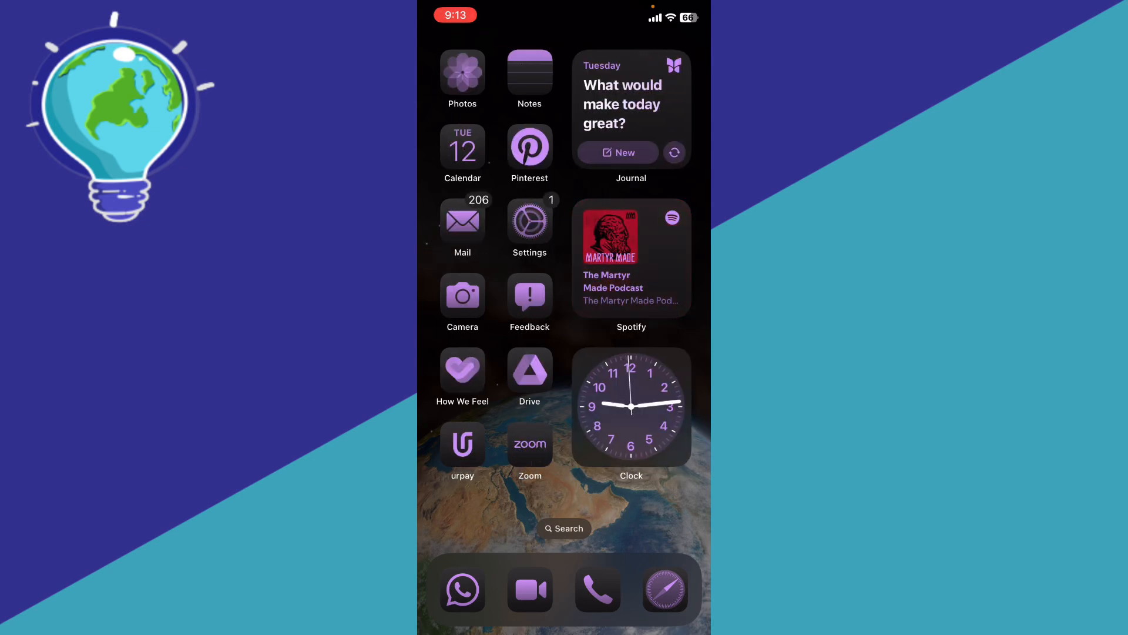